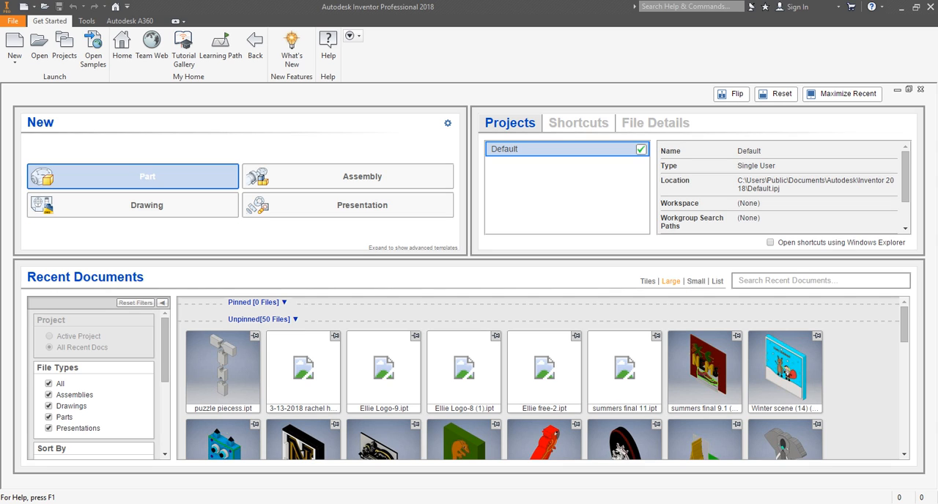
Create a new part document from the start screen
left_click(132, 176)
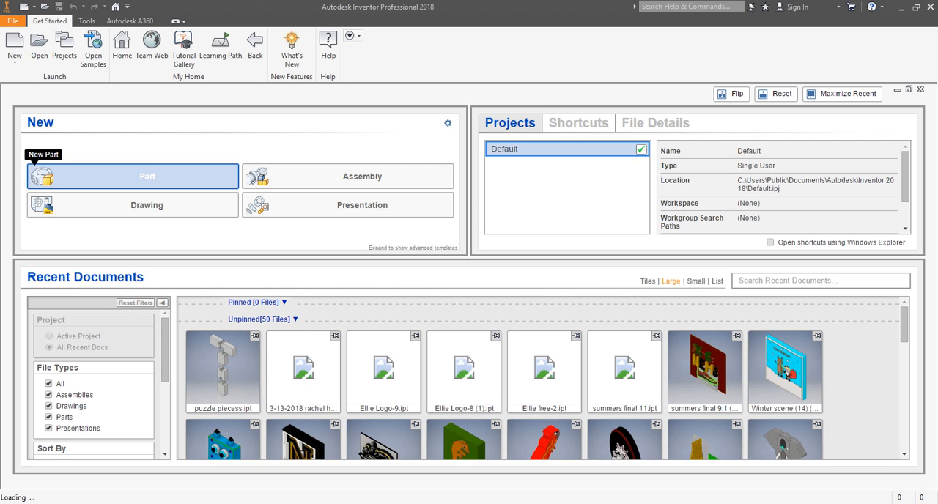
left_click(146, 176)
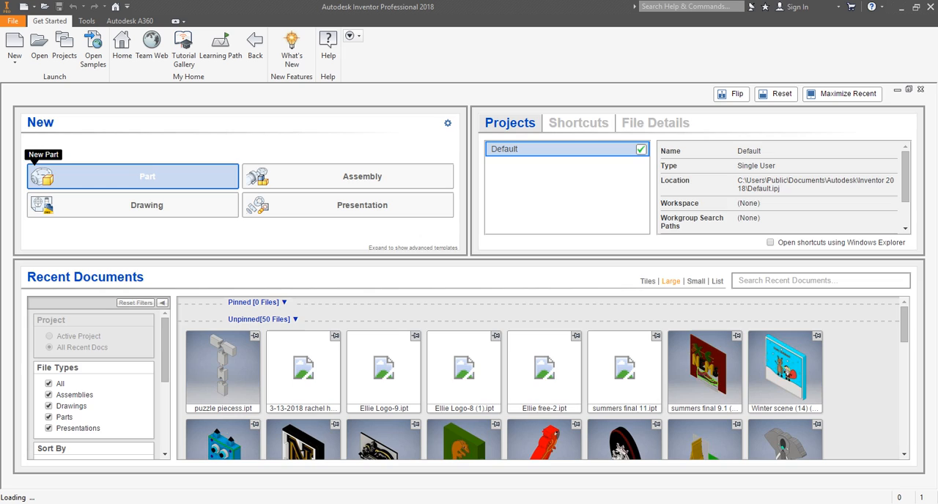
left_click(132, 176)
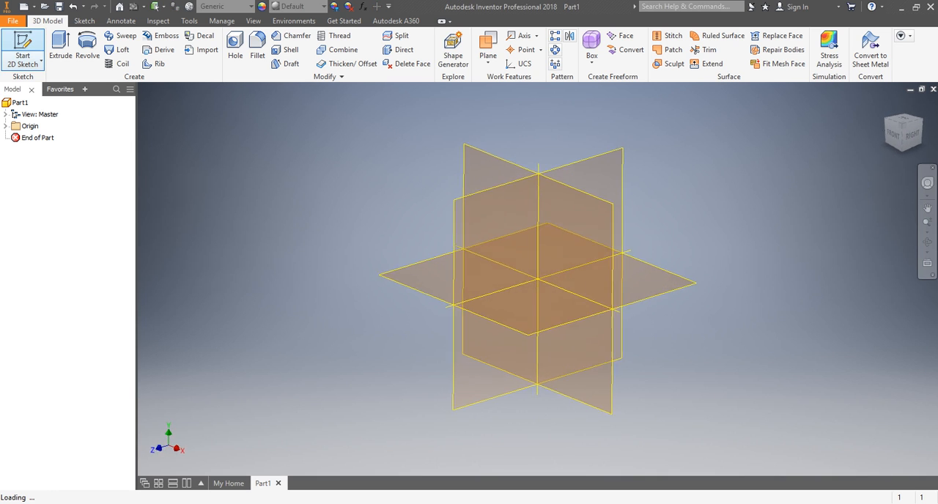
Sketch a circle centred on the origin in a new 2D sketch and start an extrude on it
left_click(24, 56)
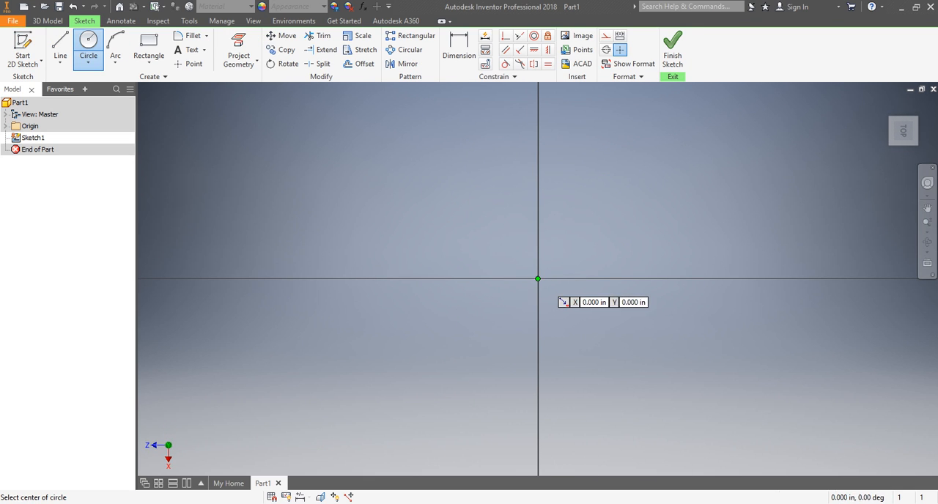
left_click(538, 279)
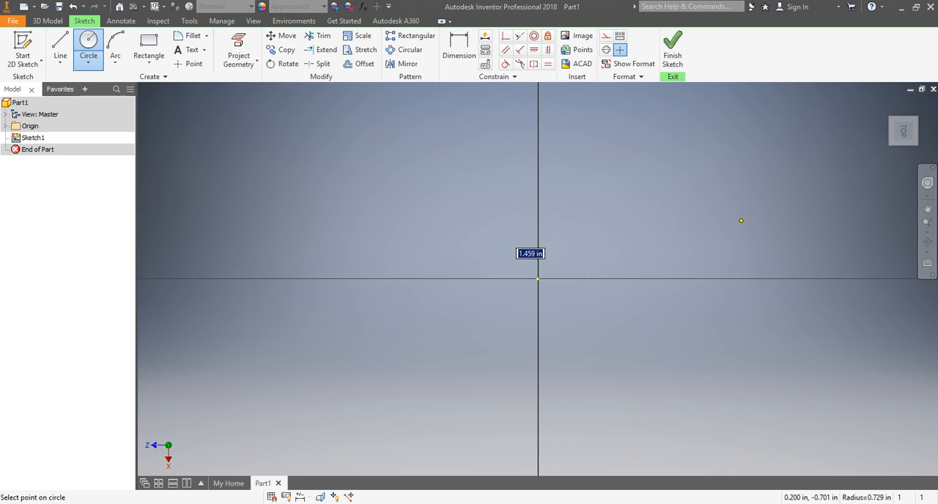
left_click(671, 47)
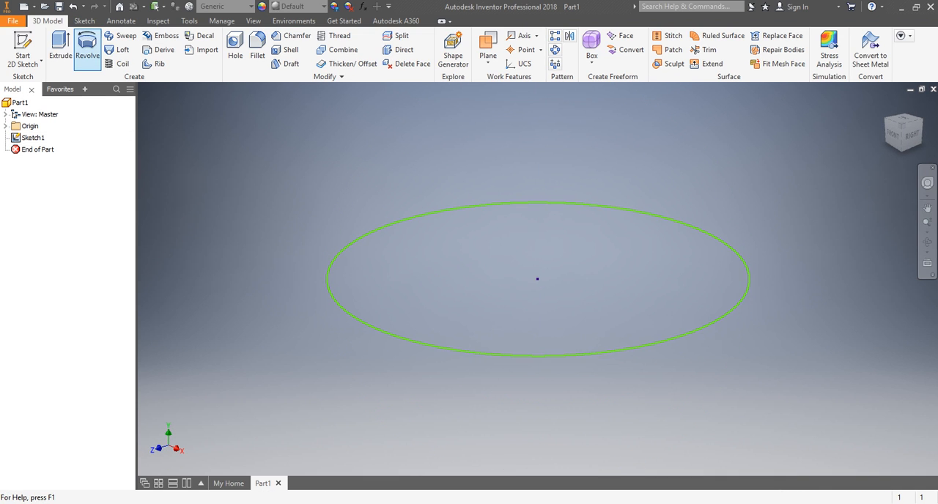
left_click(60, 47)
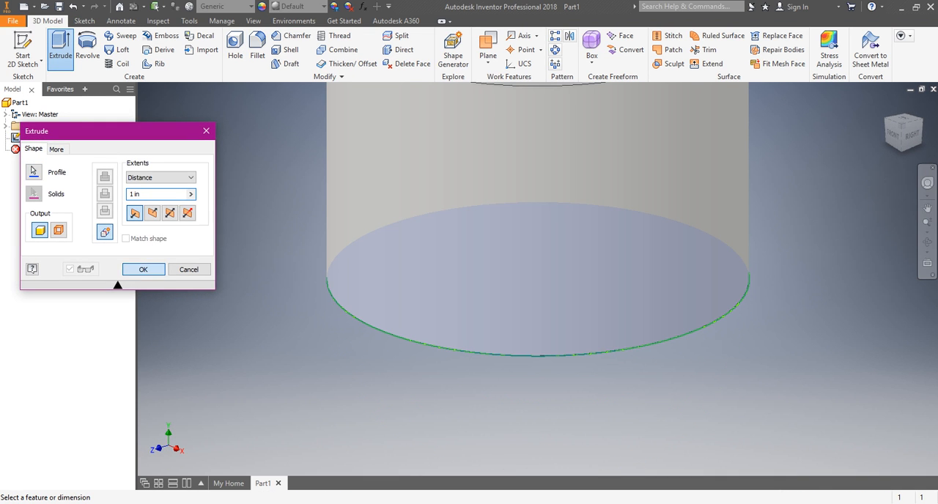
Extrude the circle 1 in into a solid cylinder
left_click(143, 268)
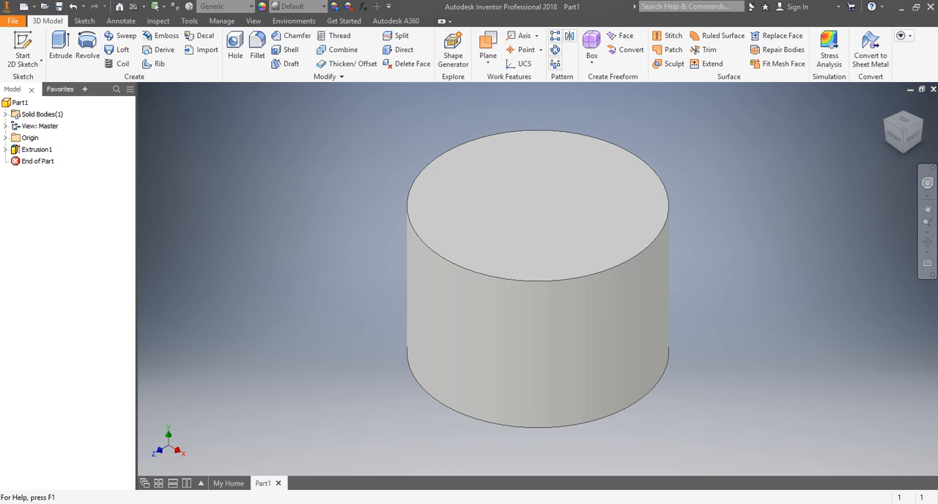
Recolor the cylinder purple on the appearance color wheel after trying red, pink, orange and blue
left_click(38, 149)
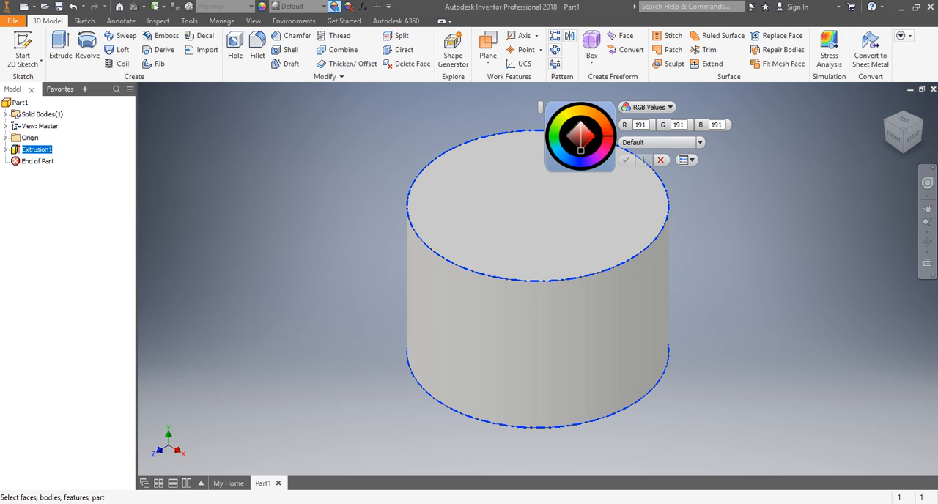
left_click(594, 125)
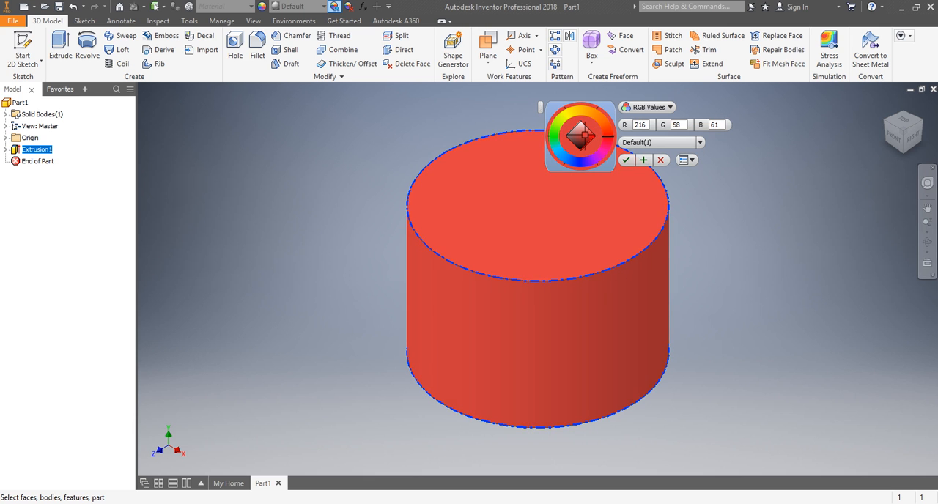
left_click(581, 135)
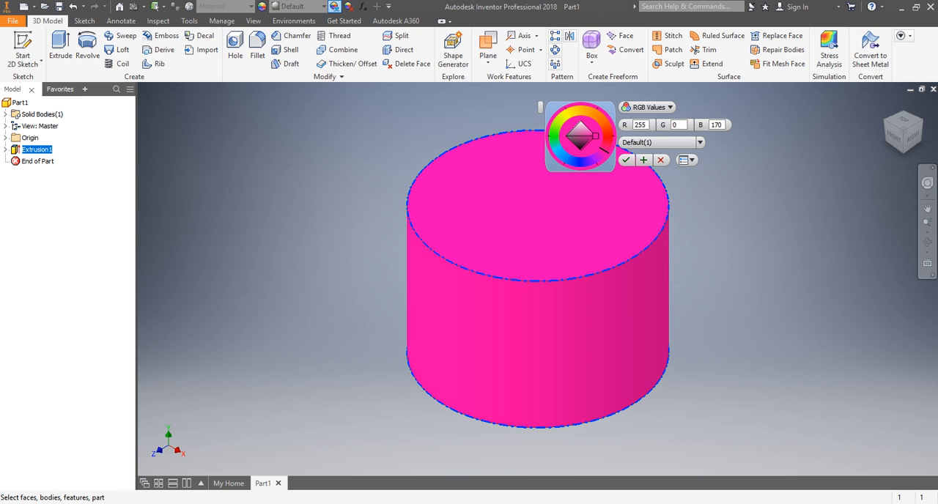
left_click(604, 135)
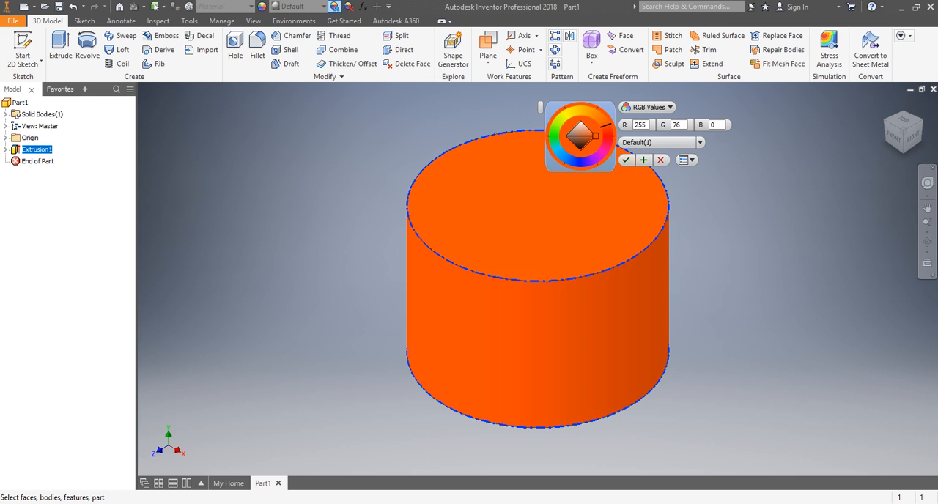
left_click(565, 158)
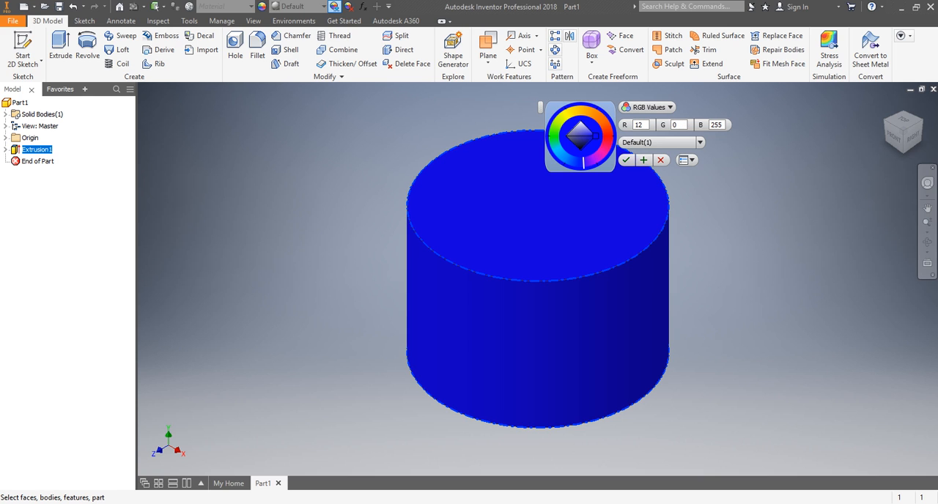
left_click(594, 129)
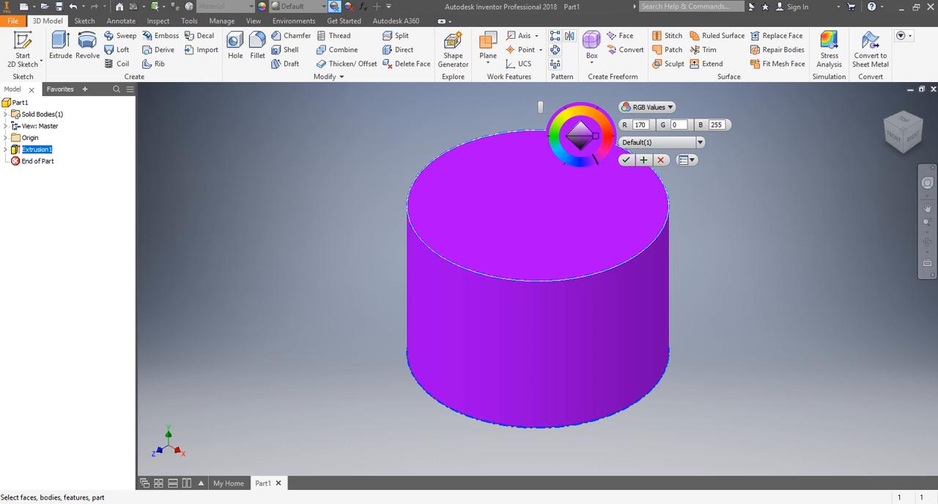
left_click(627, 160)
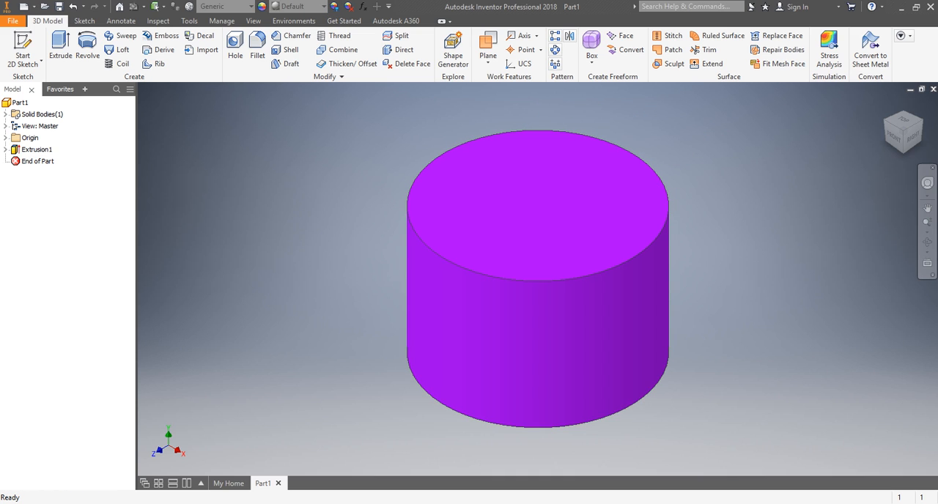
mouse_move(536, 205)
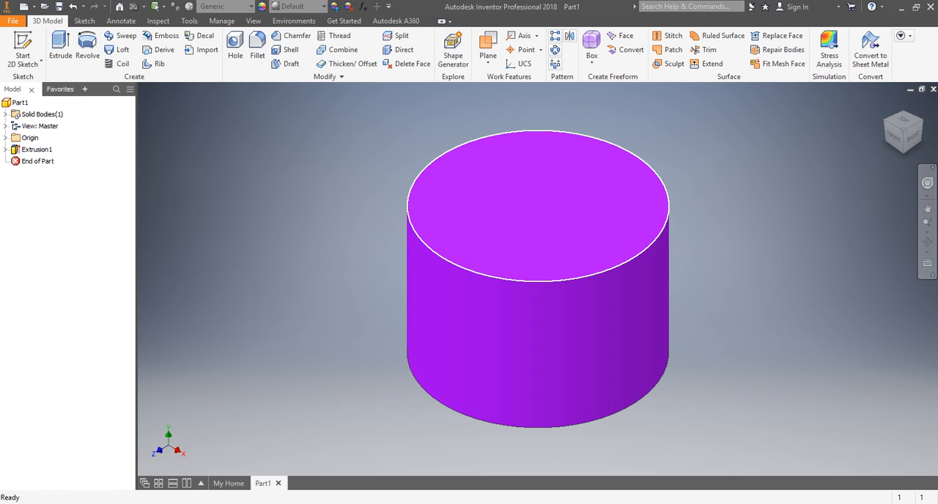
left_click(535, 205)
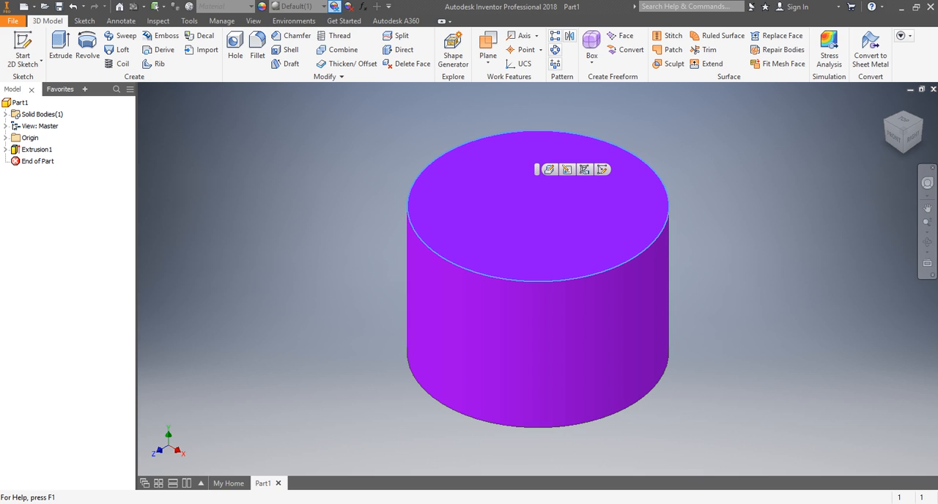